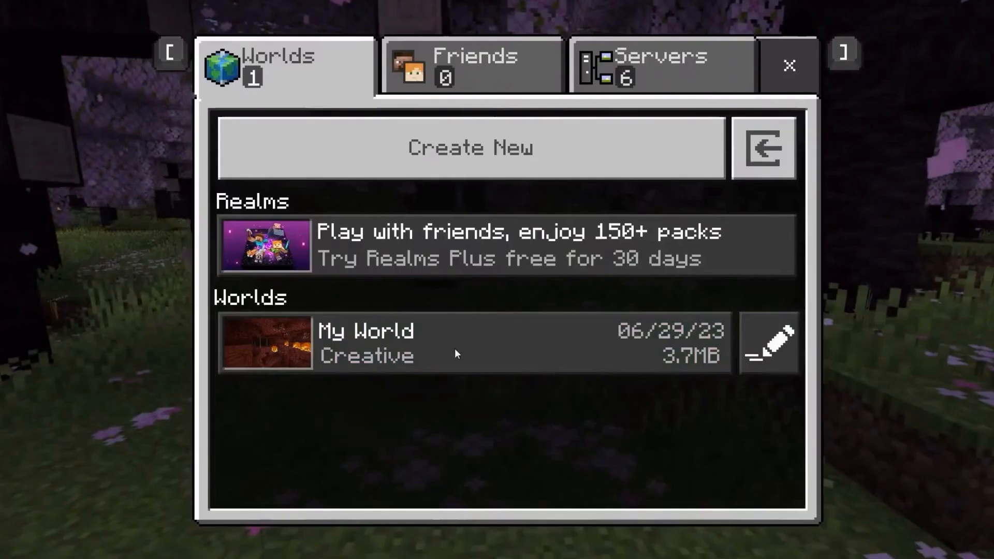
- Open My World's edit page and scroll Game Settings down to the Seed field
click(459, 350)
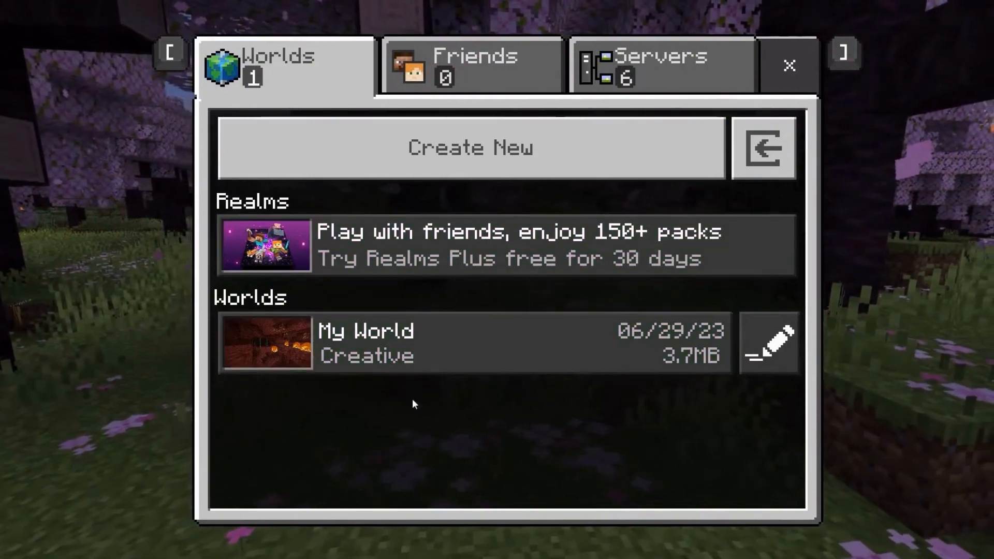
mouse_move(789, 354)
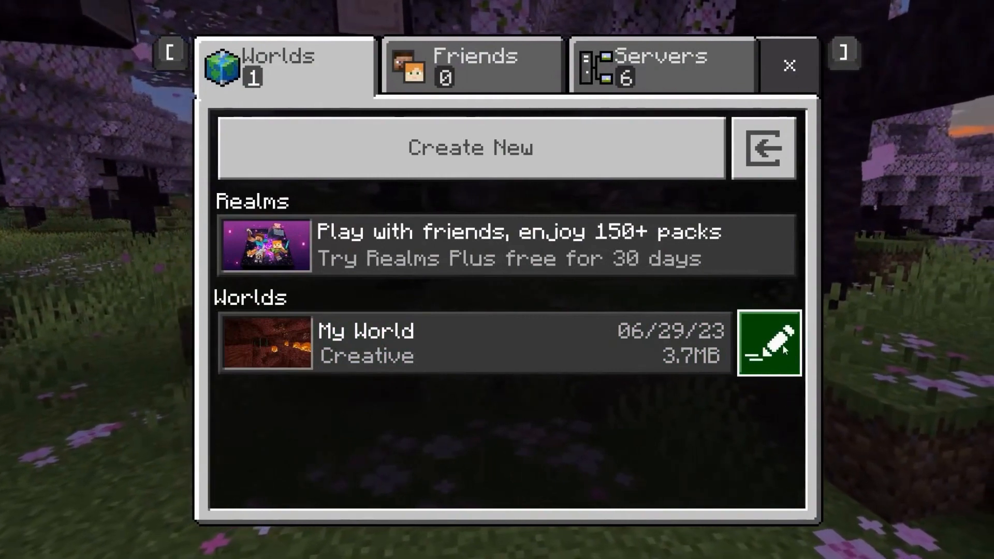
click(766, 348)
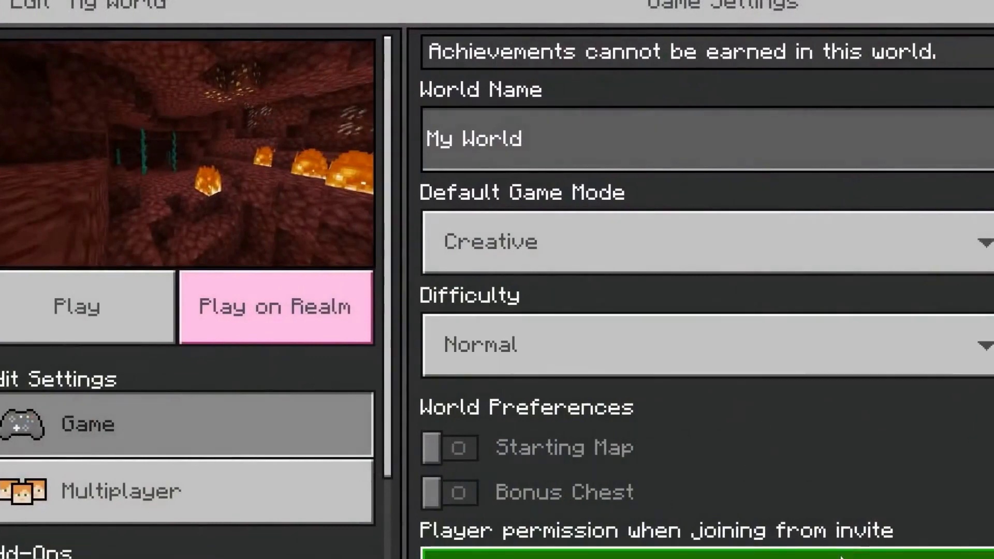
scroll(down, 3)
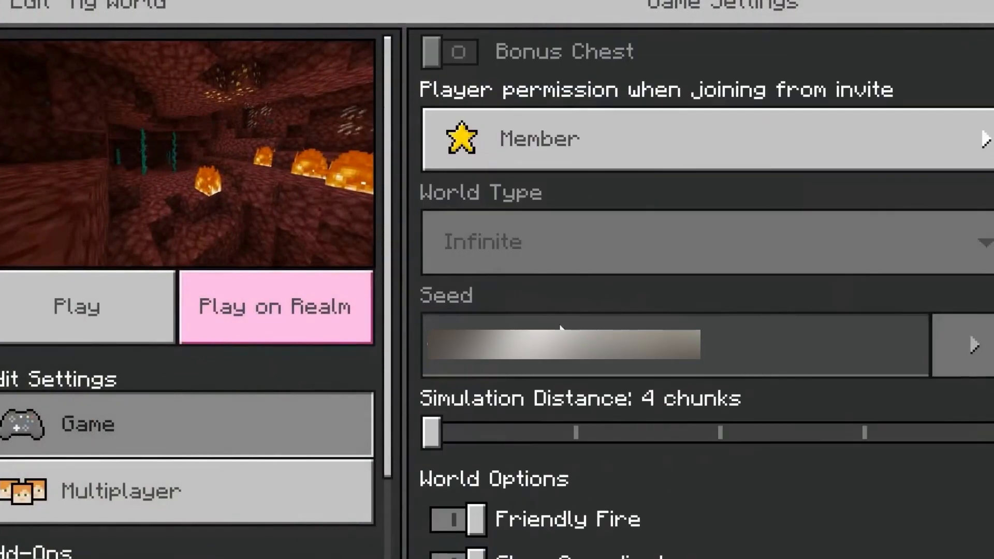
mouse_move(569, 363)
text(chunk)
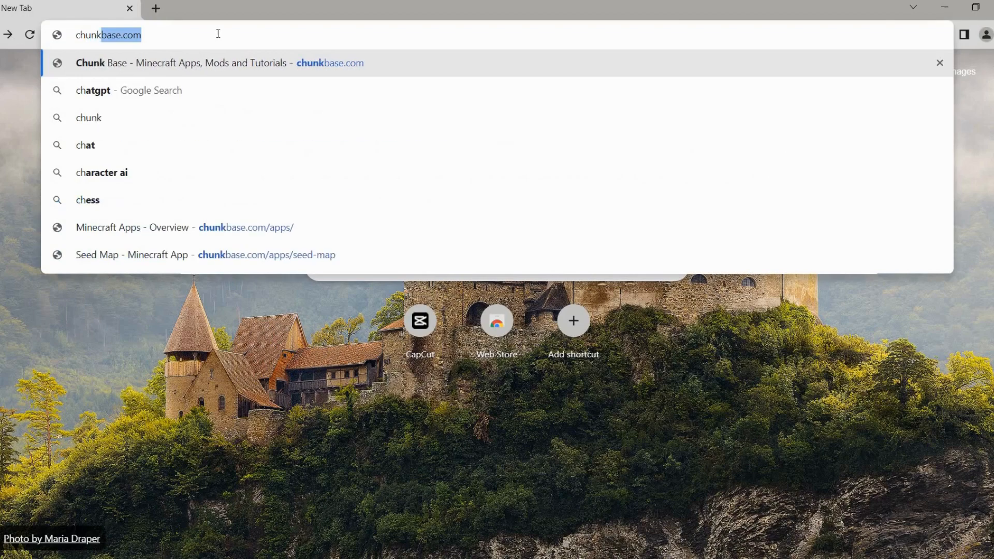
- Load chunkbase.com and open the Seed Map app from the Apps overview
key(Enter)
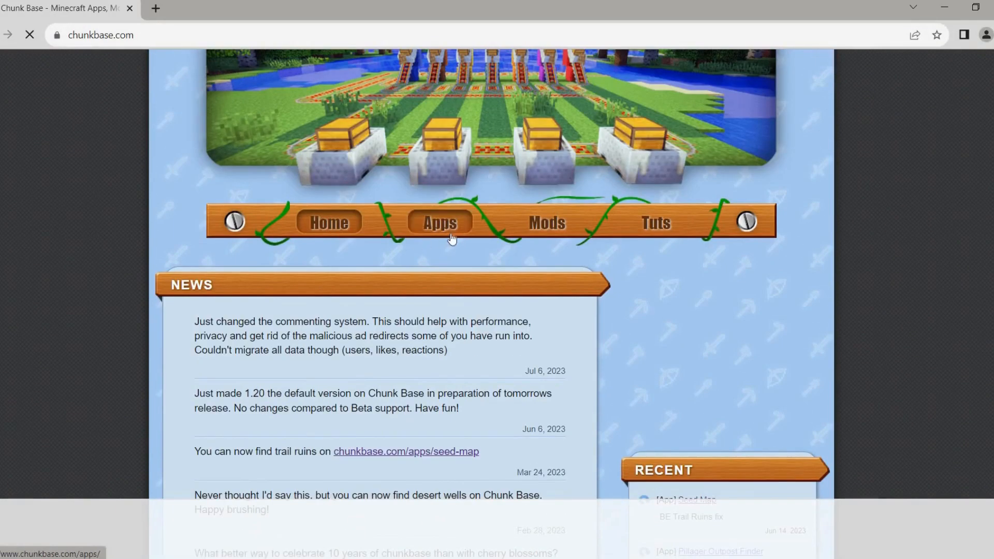
click(439, 221)
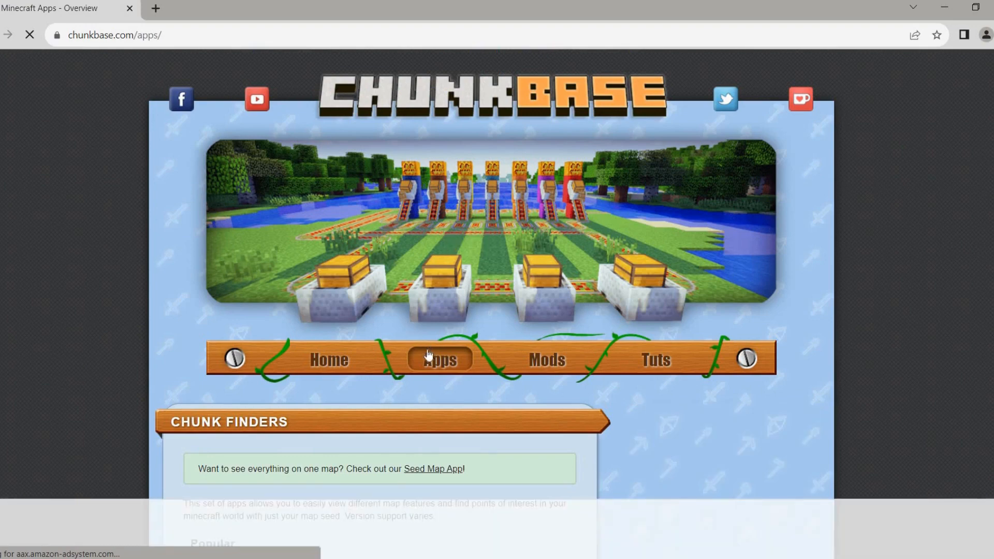
scroll(down, 3)
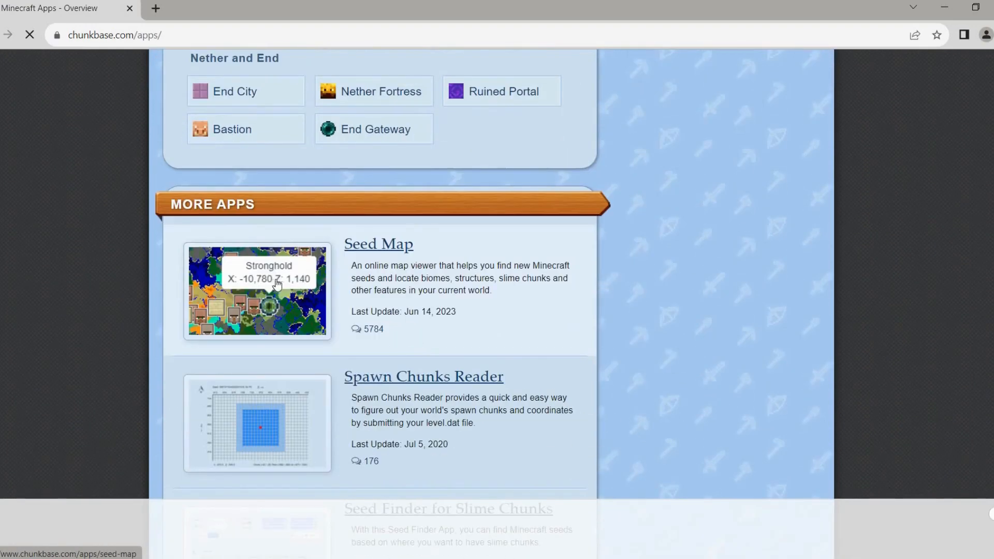
click(378, 244)
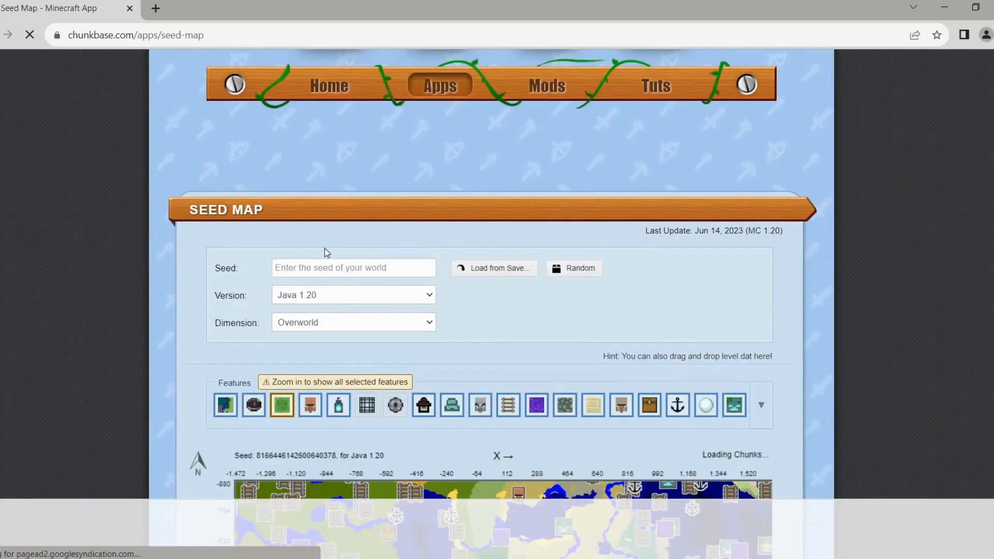
- Enter seed 'minecraft bedrock', choose version Bedrock 1.20, and expand the Dimension list
click(353, 267)
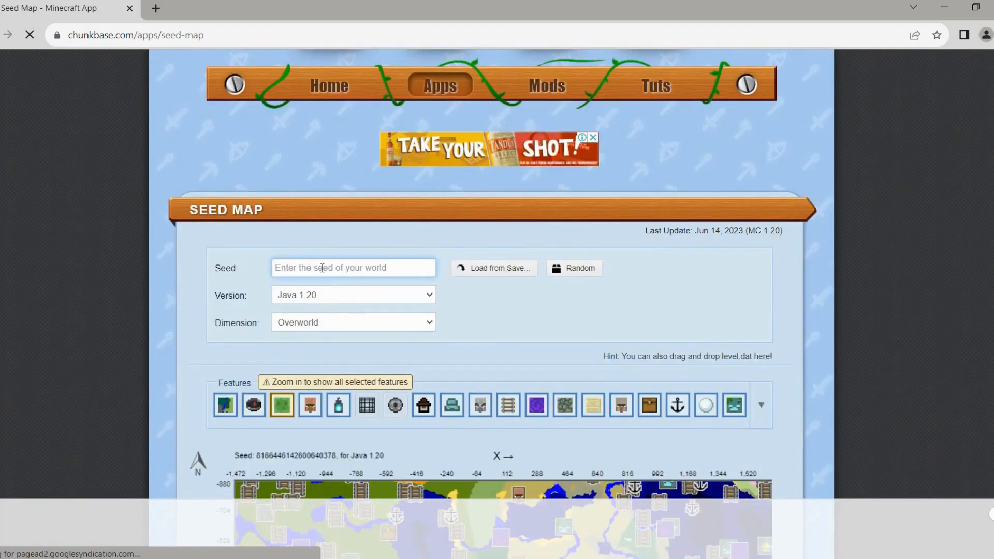
mouse_move(308, 271)
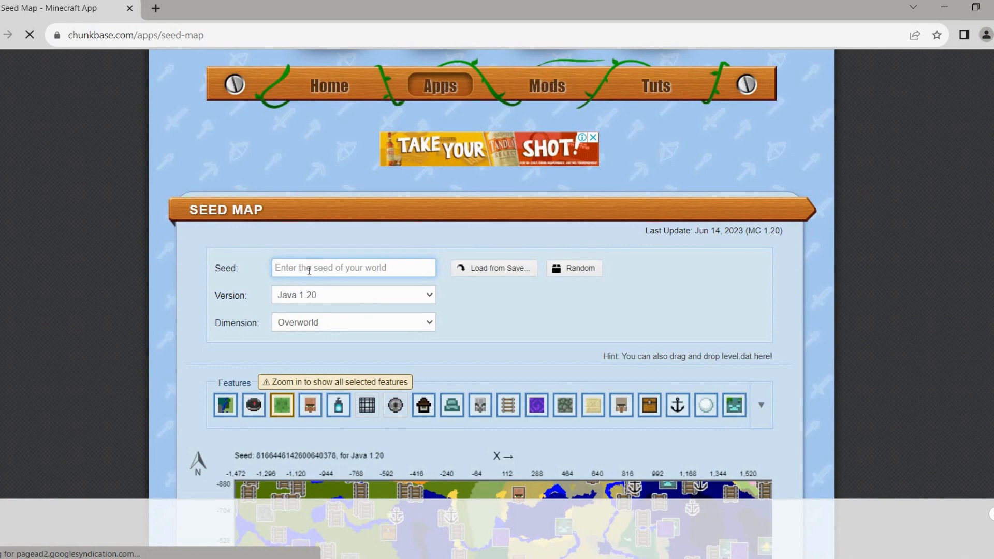
text(minecraft bedrock)
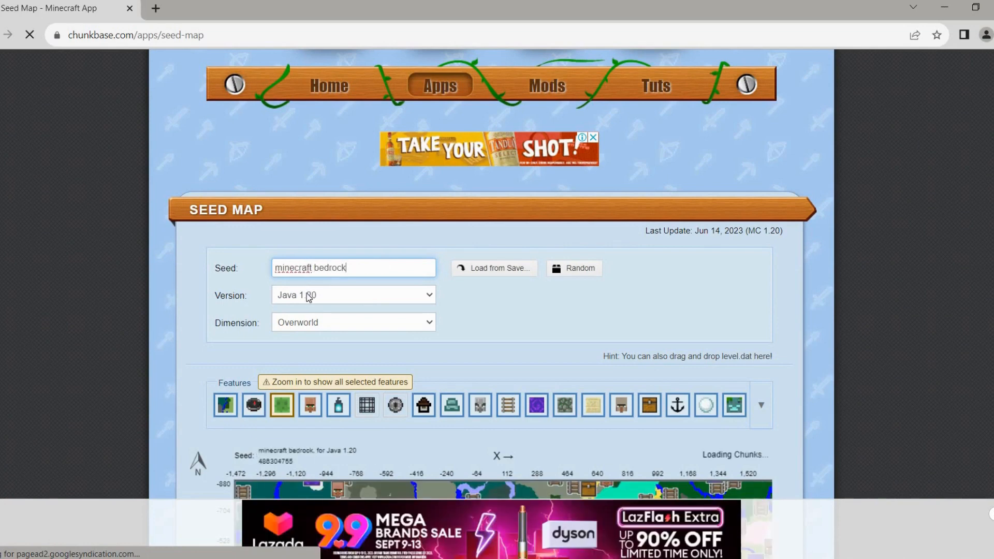
click(353, 295)
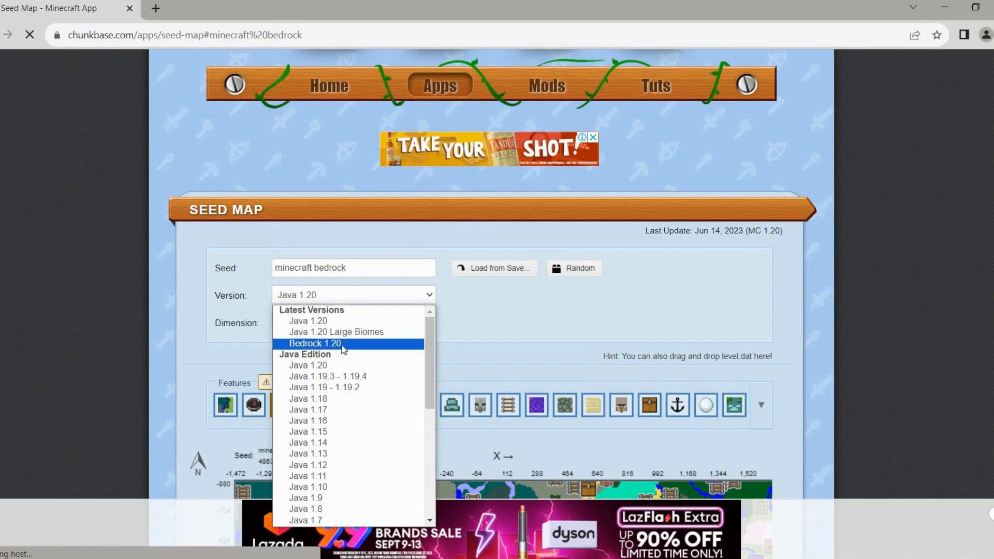
click(315, 343)
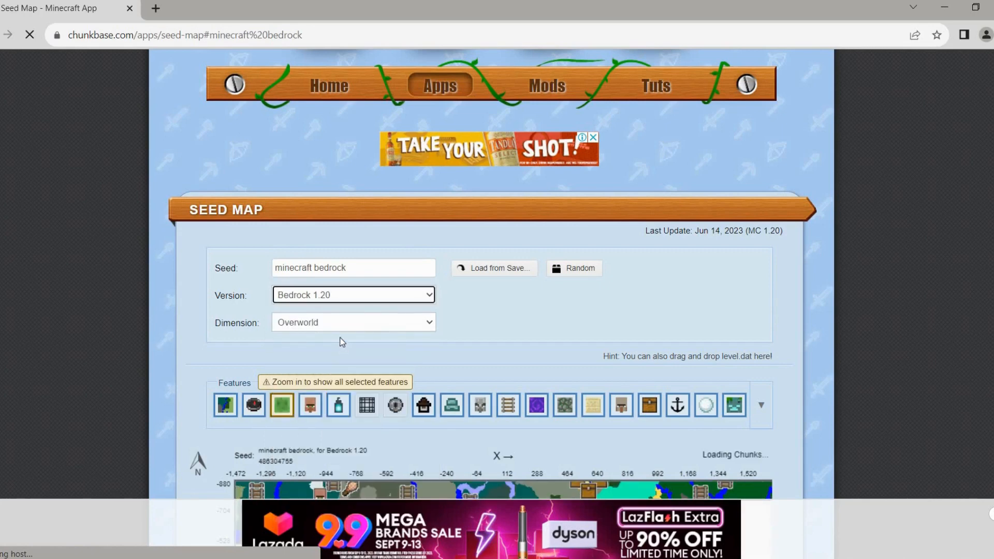
mouse_move(335, 331)
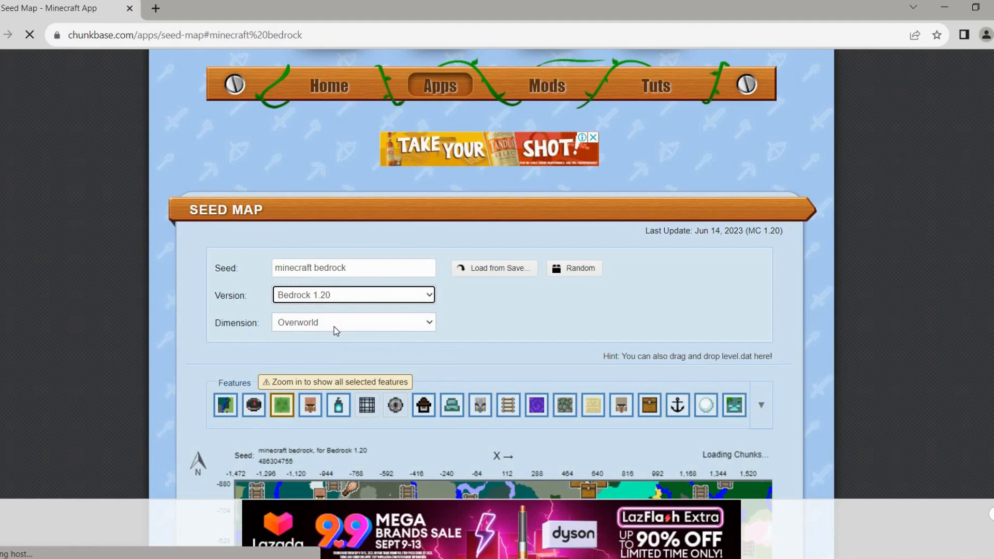
click(353, 322)
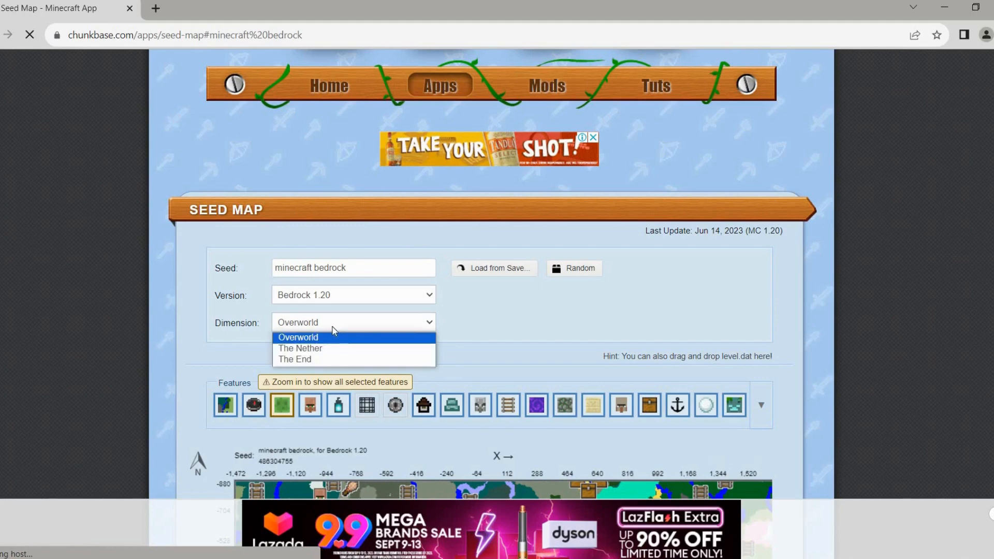
mouse_move(331, 348)
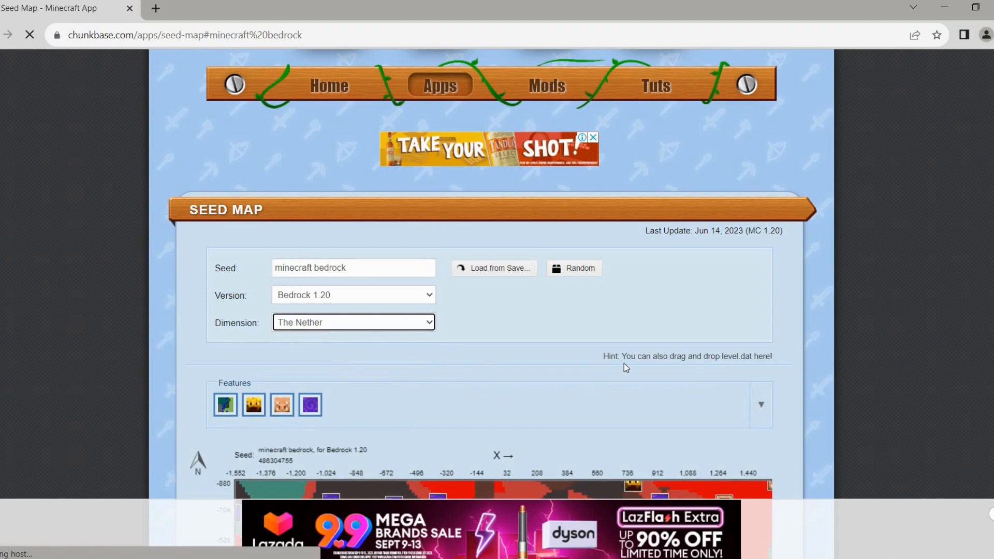
- Deselect all map features, then enable only Bastion markers on the Nether map
scroll(down, 3)
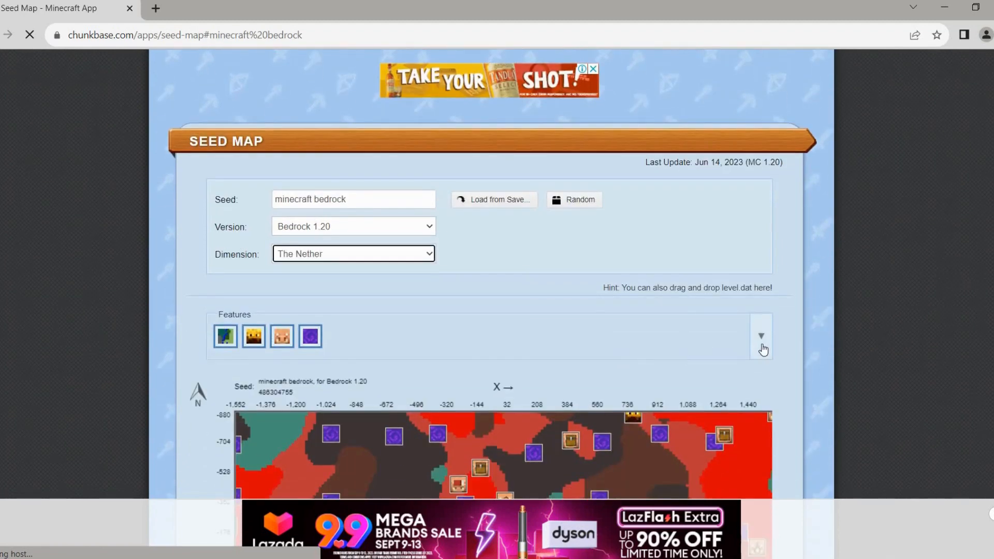
click(761, 336)
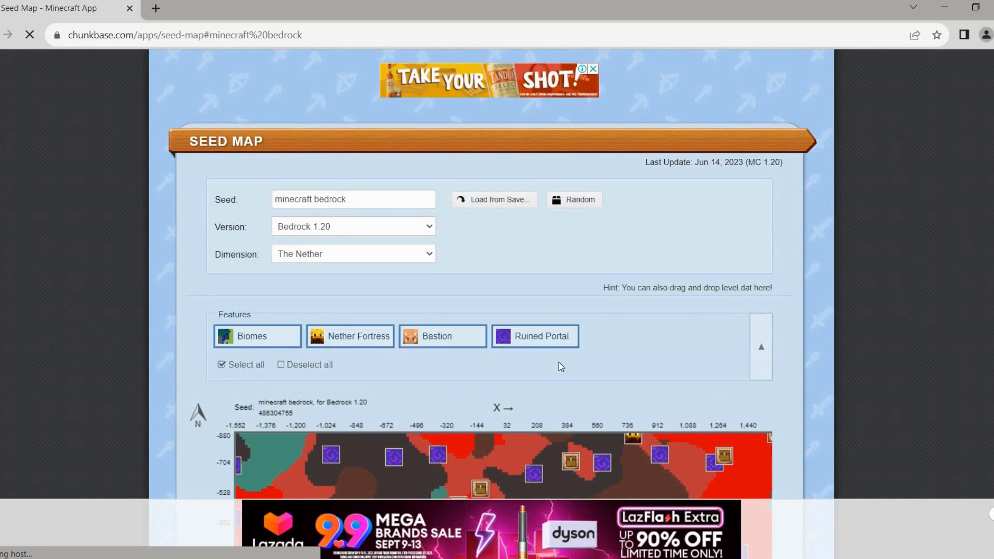
scroll(down, 3)
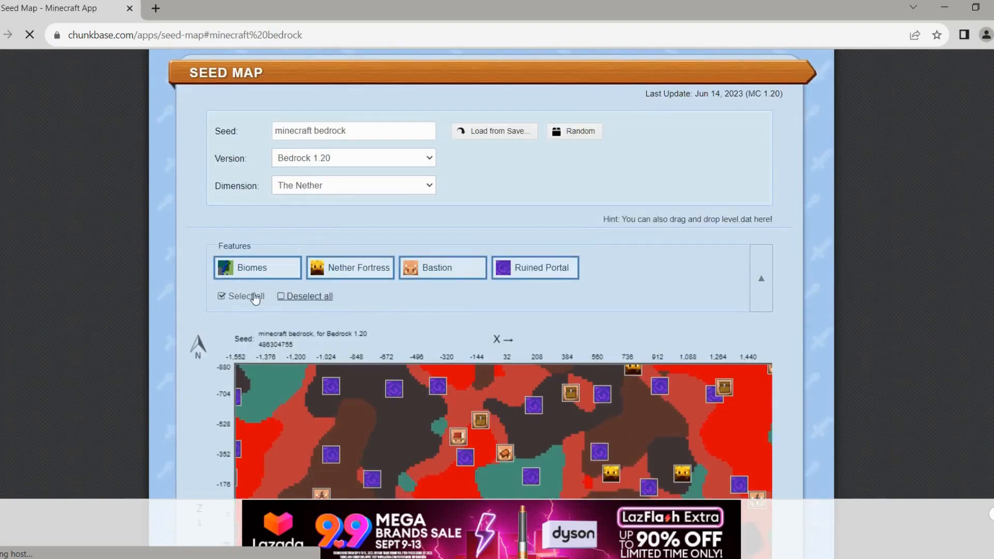
click(281, 296)
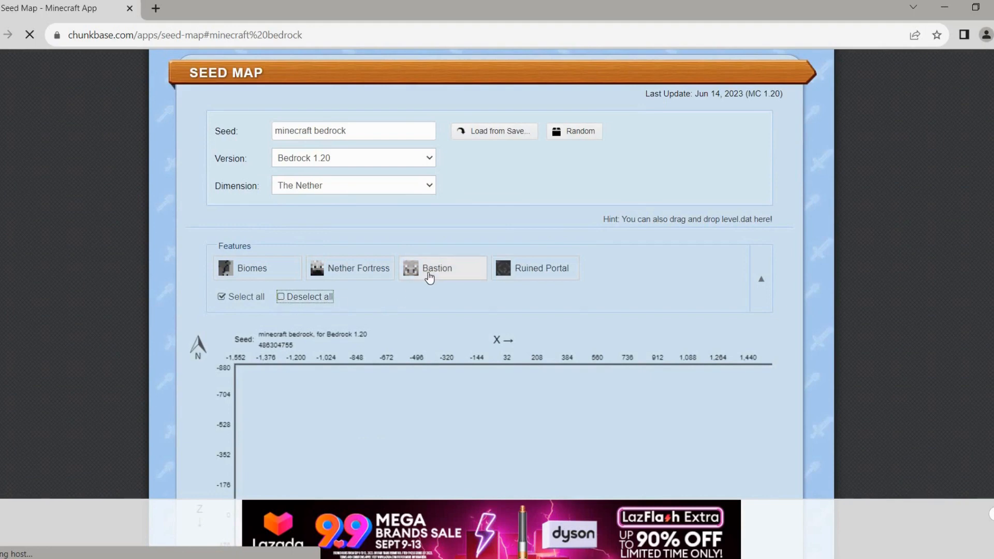
click(436, 268)
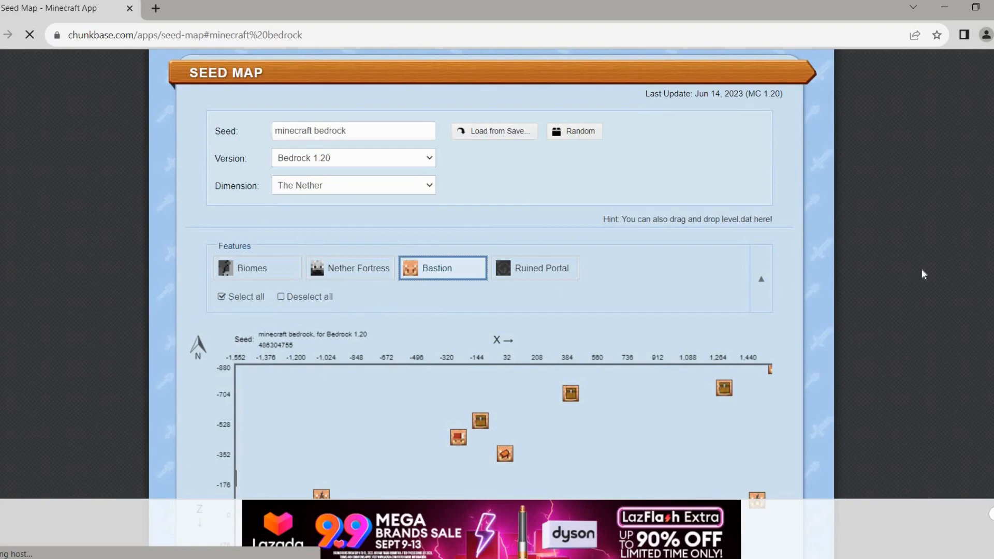
scroll(down, 3)
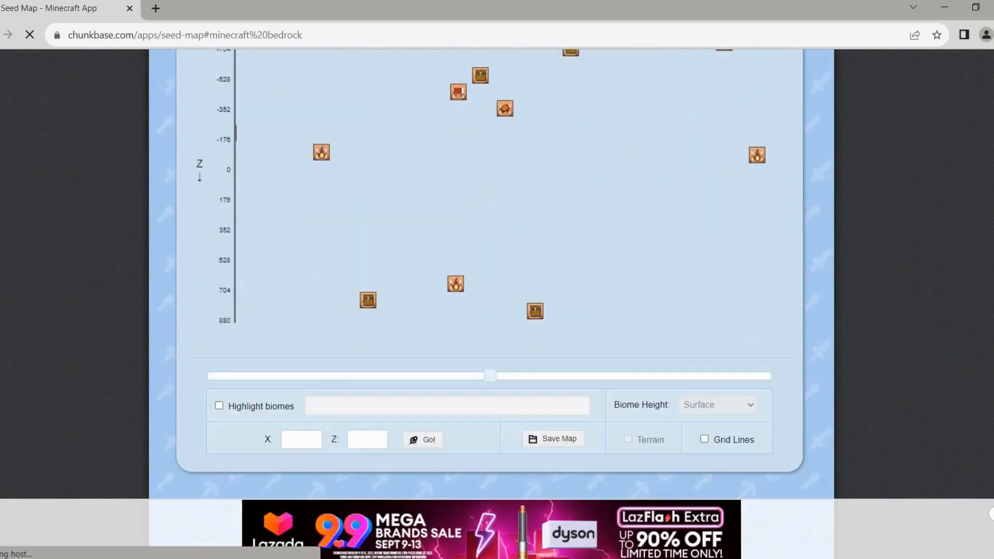
- Enter 0 for the X coordinate and move to the Z coordinate box
scroll(down, 3)
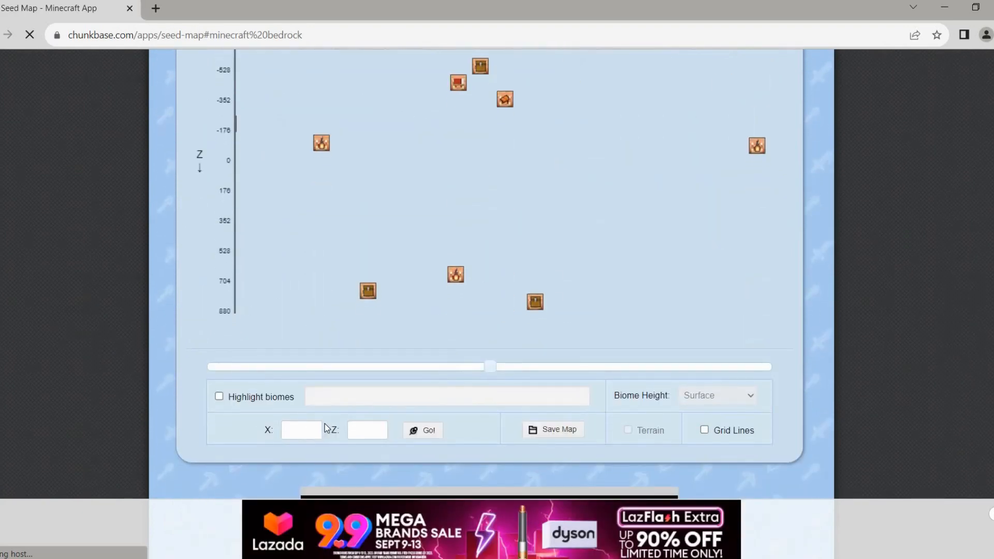
click(300, 430)
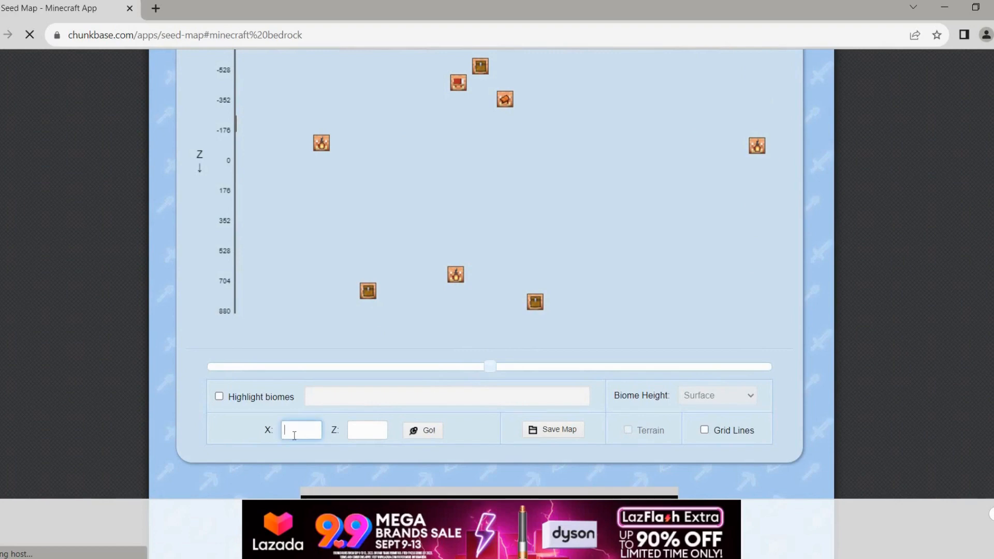
text(0)
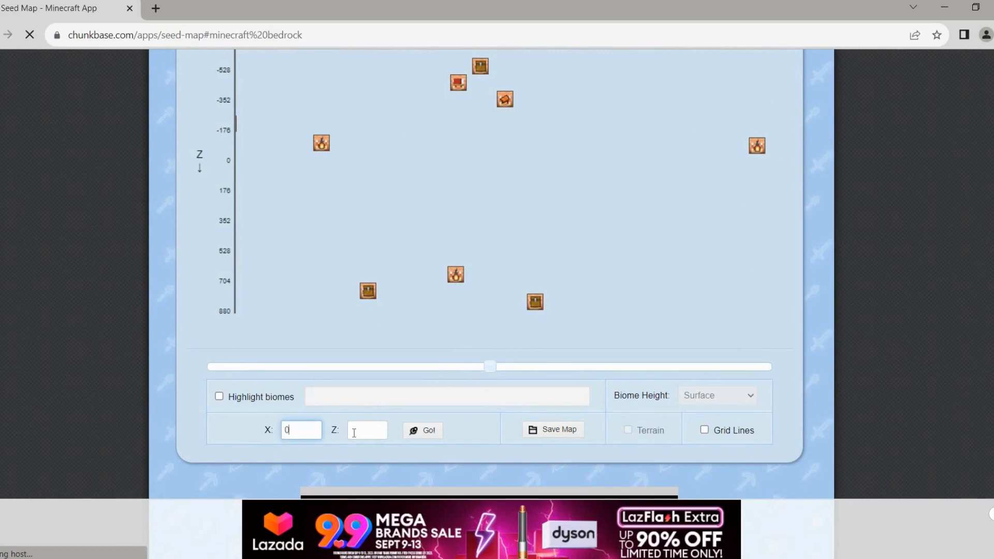
click(422, 430)
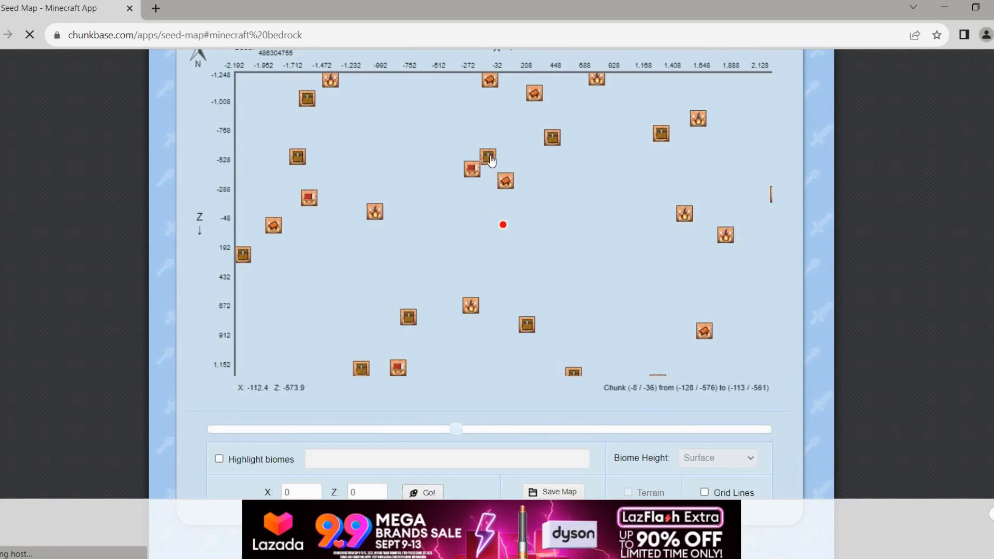
mouse_move(485, 155)
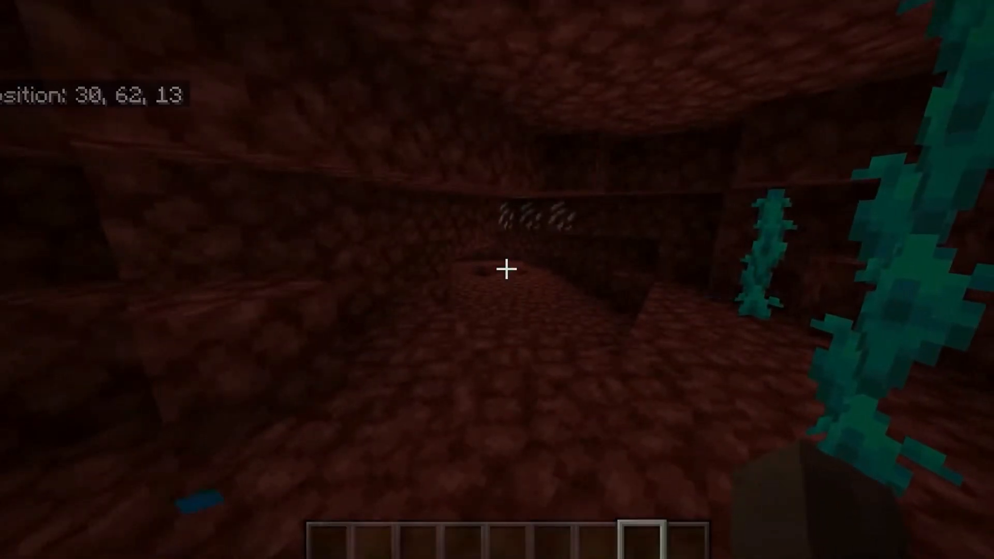
- Run /tp -128 100 -560 in chat to teleport near the bastion
text(/tp)
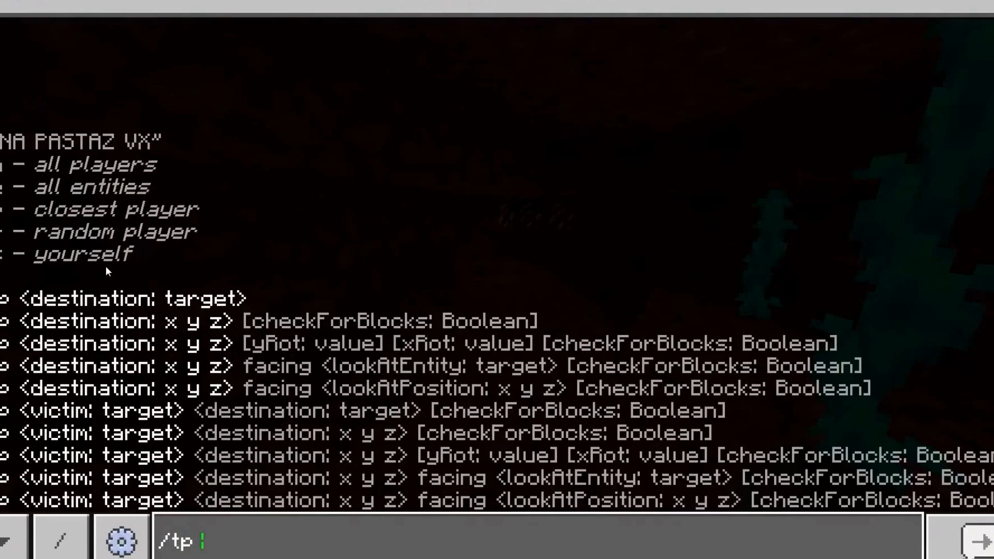
text(-128 100 -560)
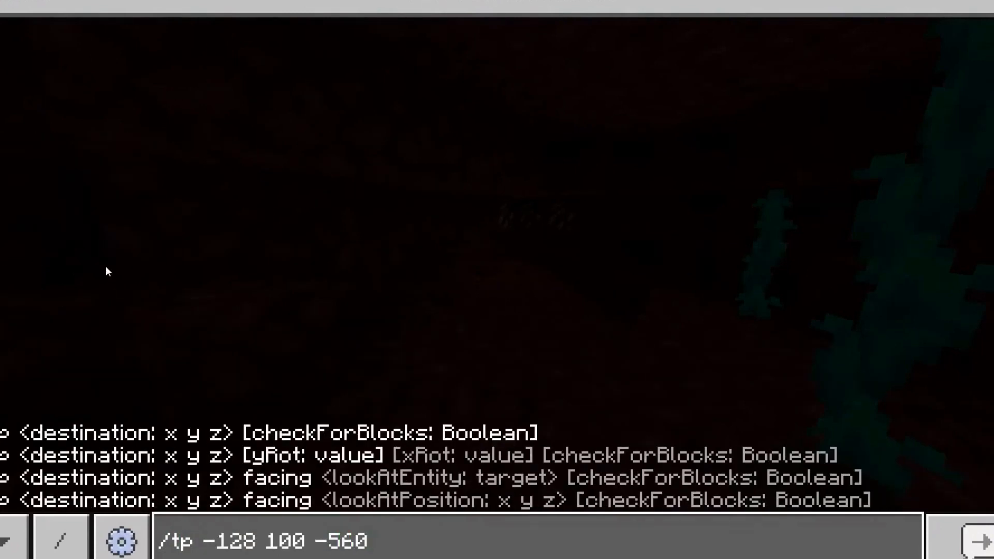
key(Enter)
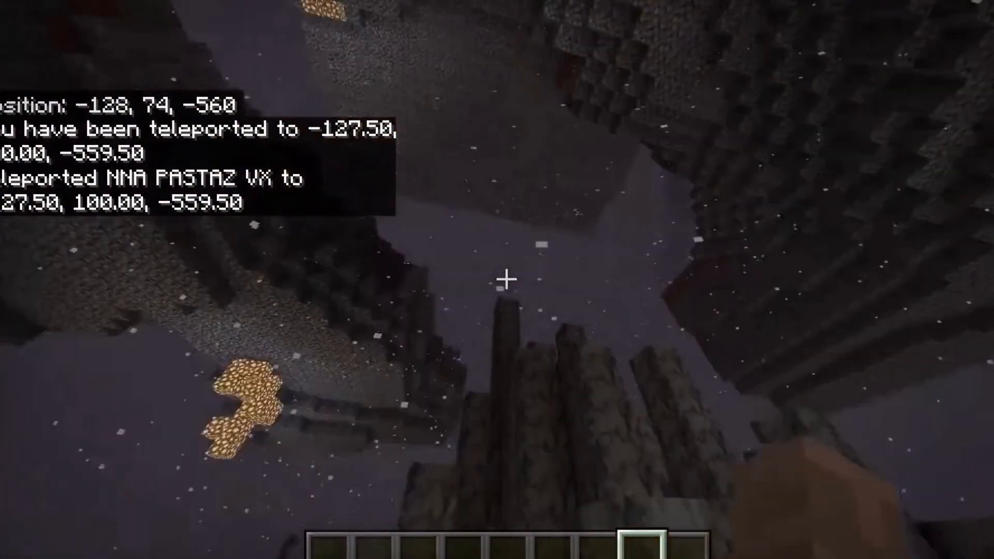
mouse_move(505, 279)
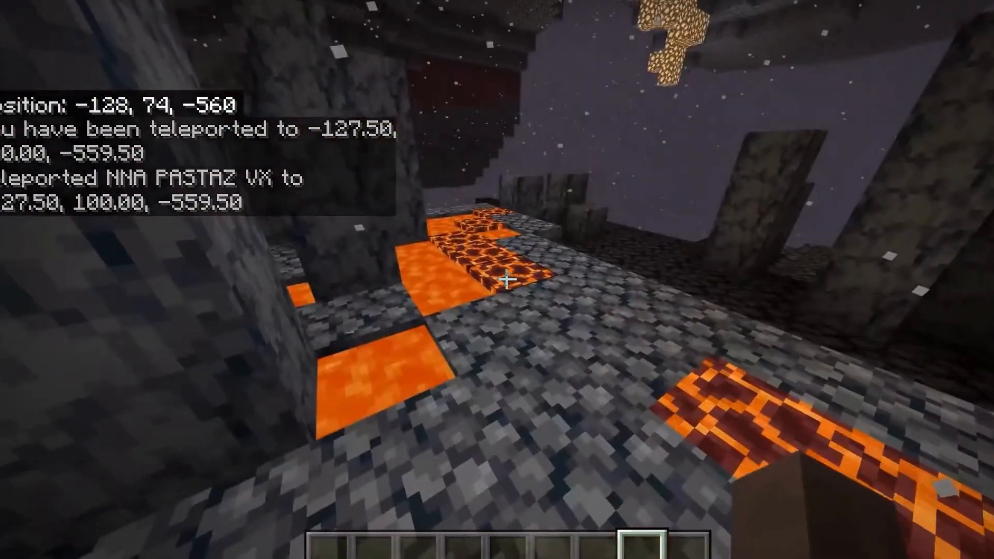